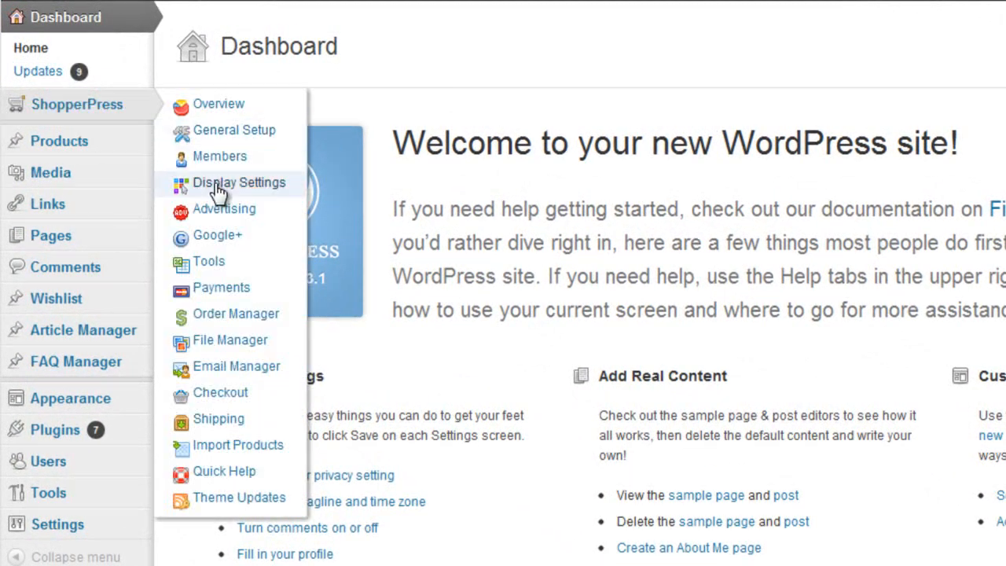
Step: Go to ShopperPress Display Setup from the admin sidebar
left_click(238, 182)
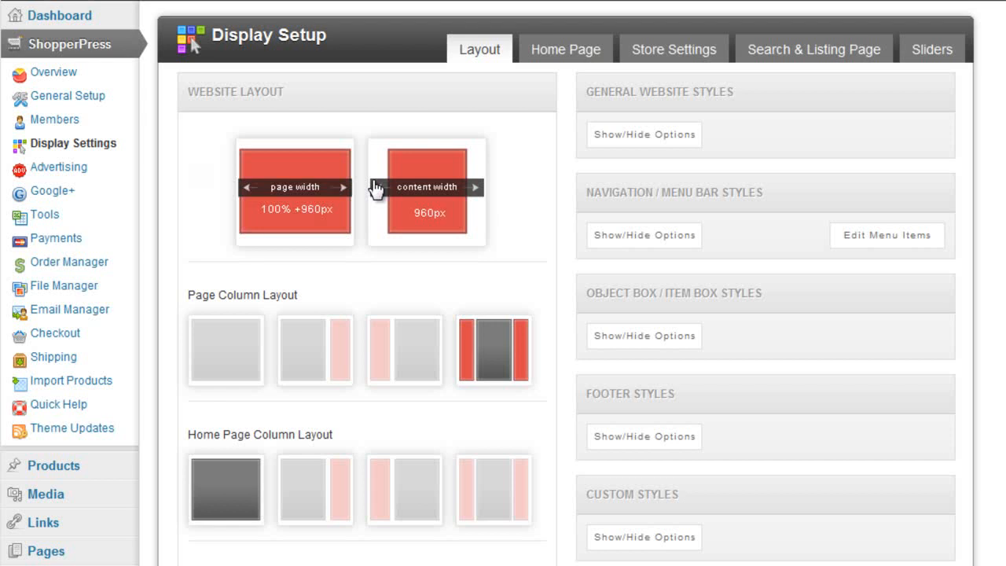
Step: Choose the 960px content-width website layout and save the changes
left_click(427, 192)
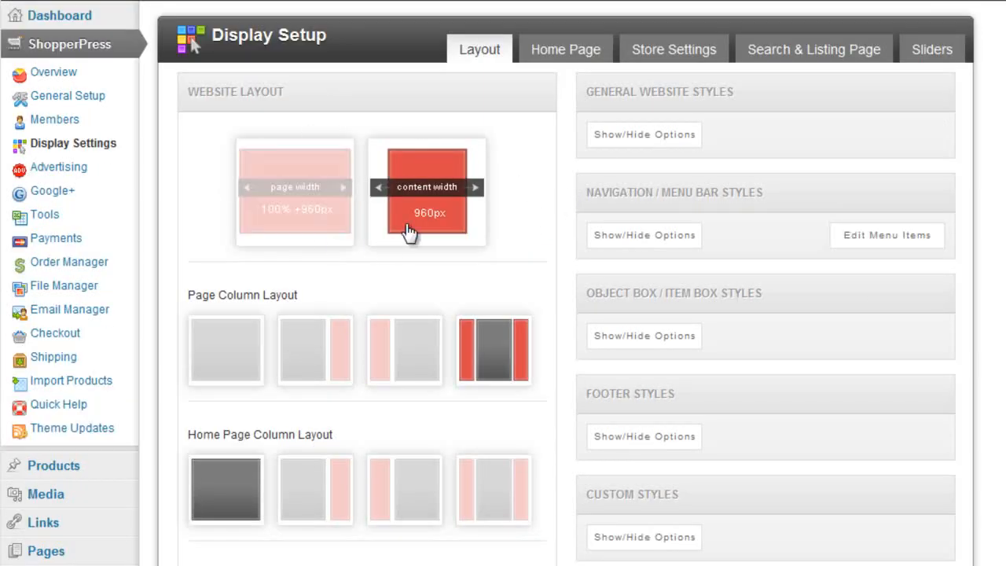
scroll("down", 3)
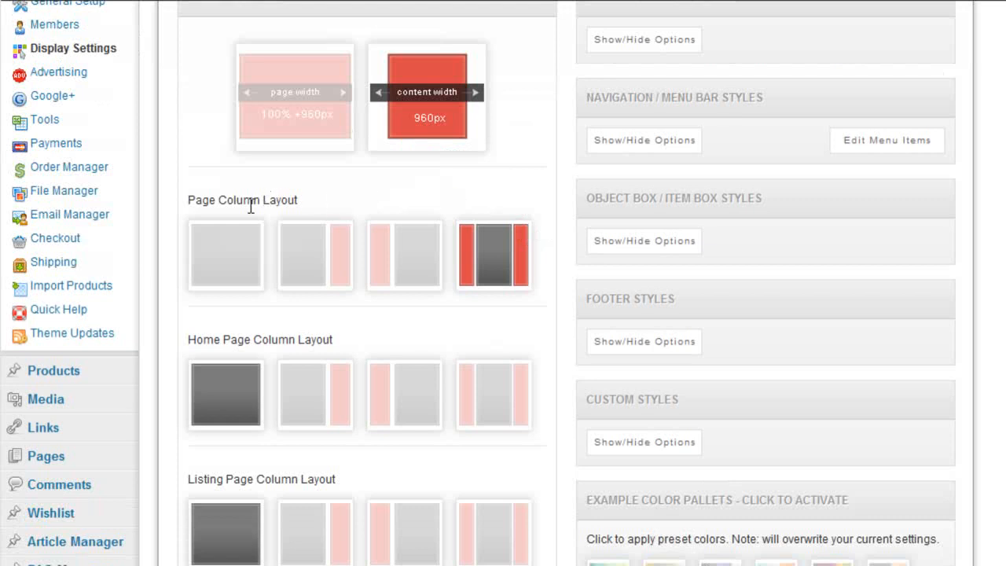
scroll("down", 3)
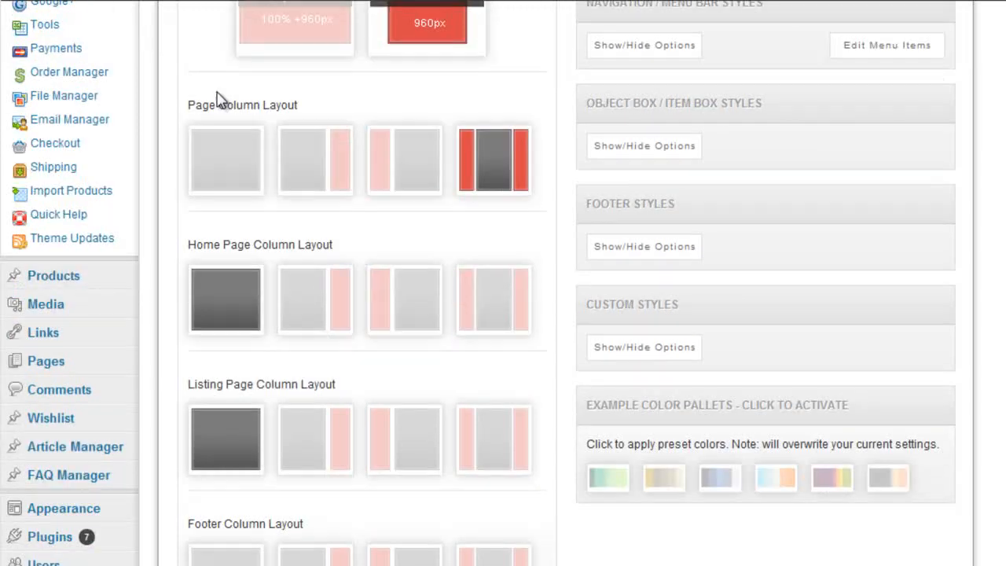
mouse_move(326, 242)
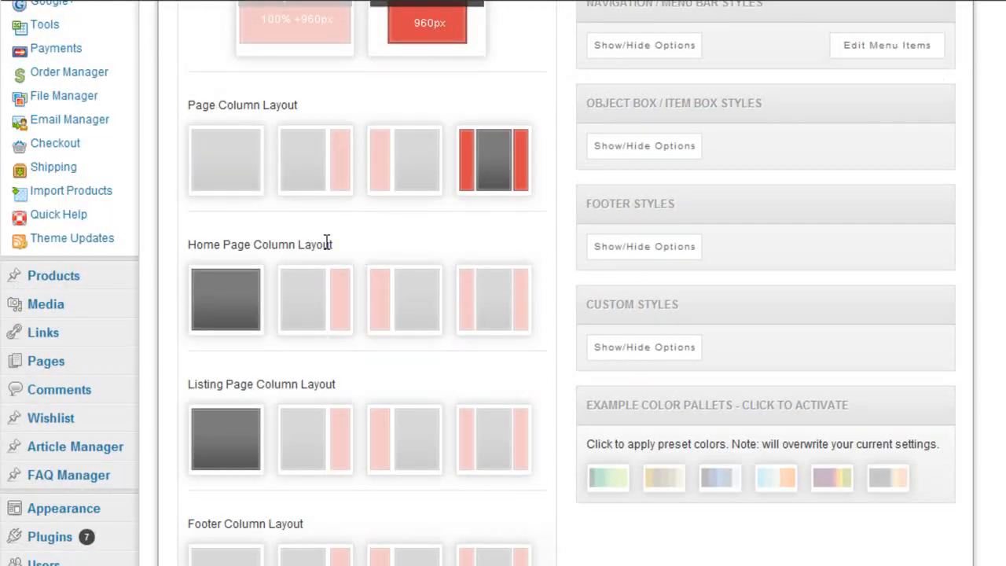
mouse_move(250, 385)
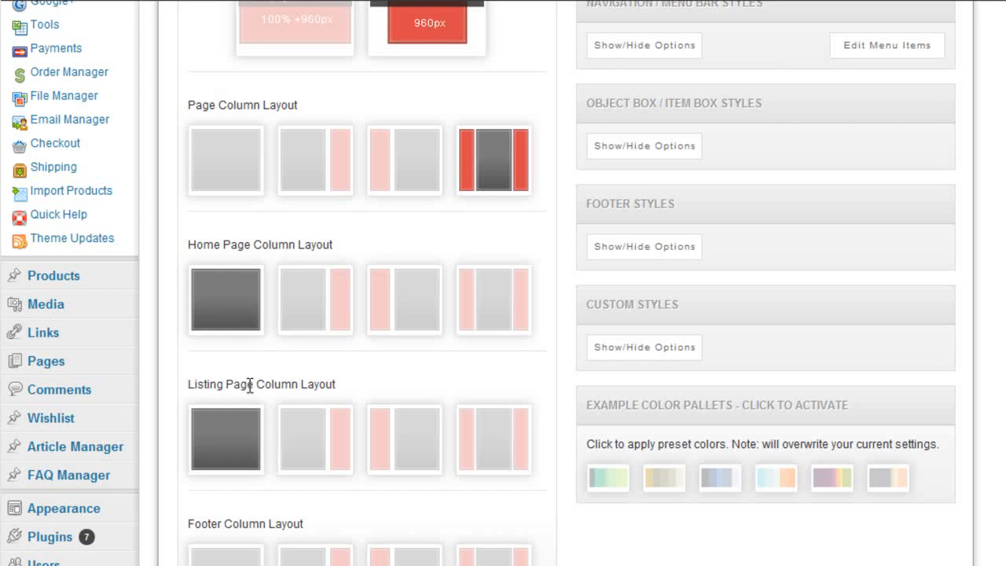
scroll("down", 3)
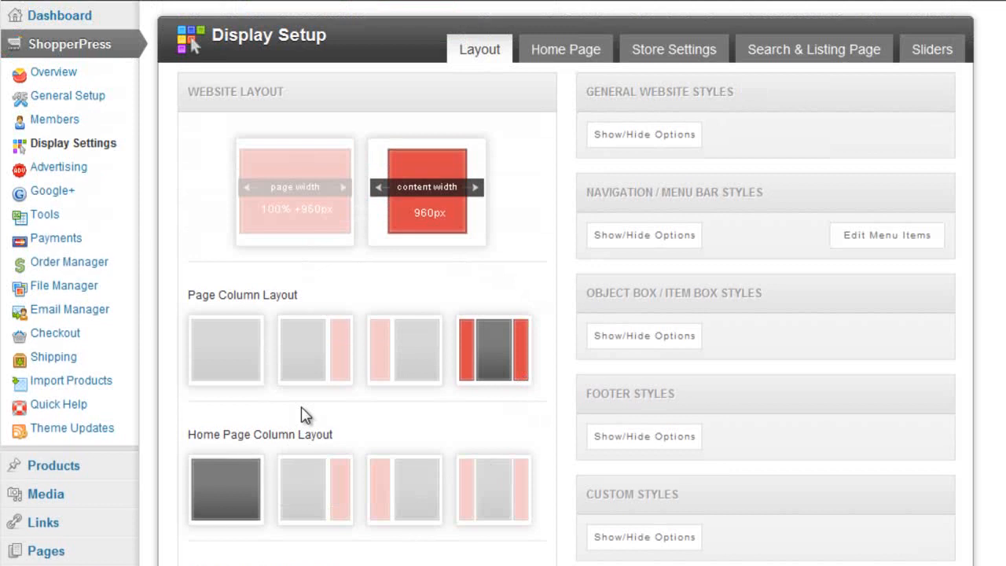
left_click(403, 349)
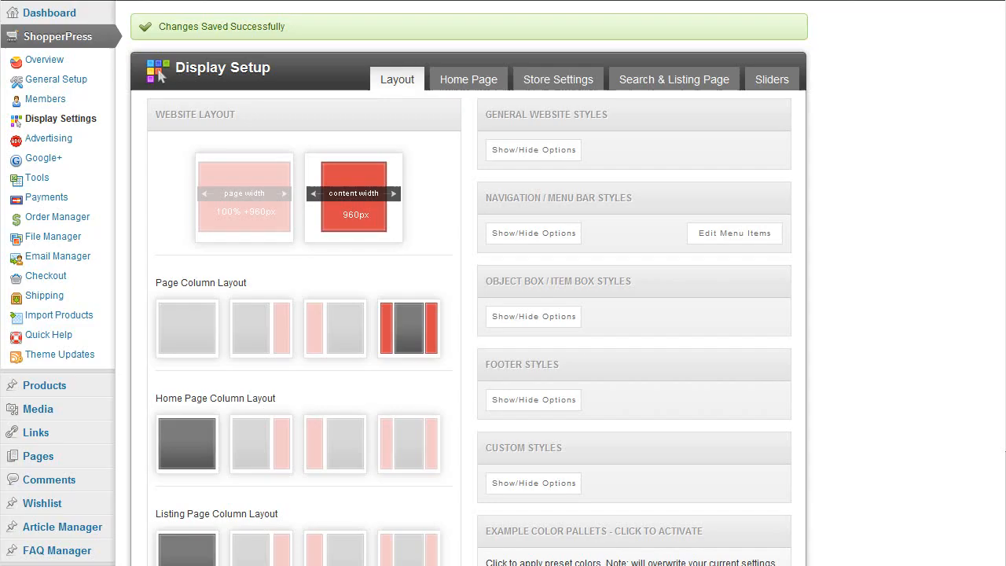
mouse_move(643, 183)
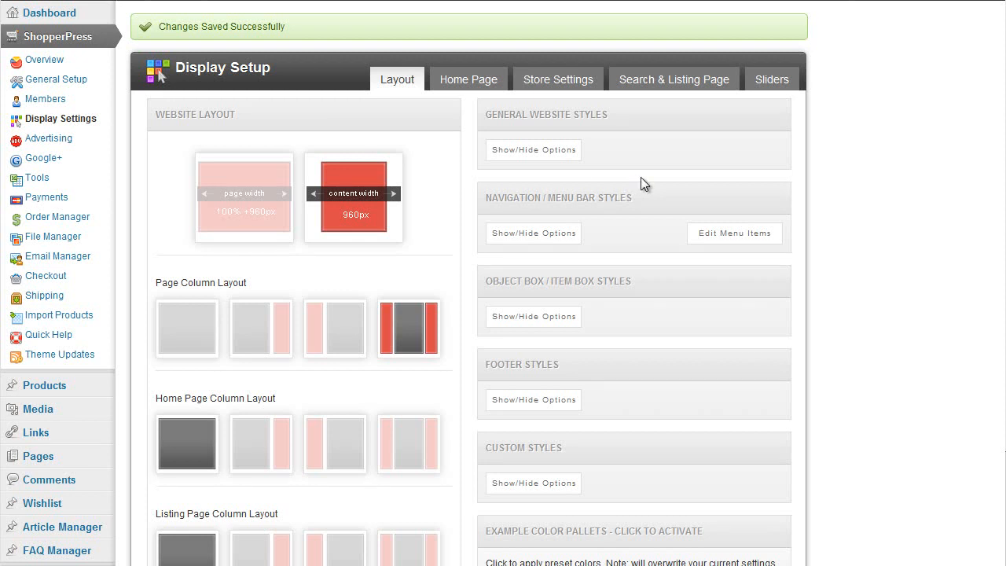
Step: Set the General Website Styles content border colour to dark red (bf0000)
left_click(533, 150)
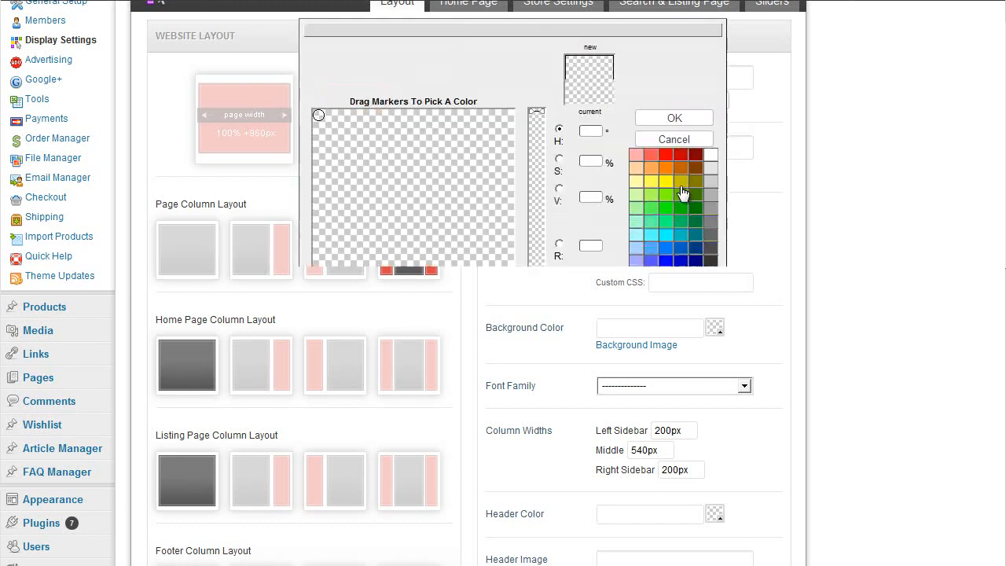
left_click(673, 116)
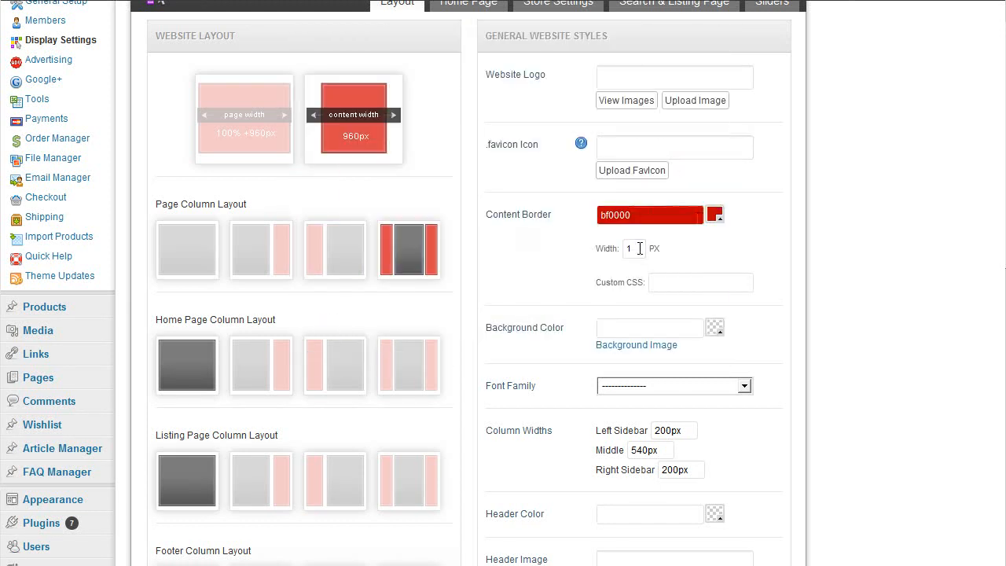
scroll("down", 3)
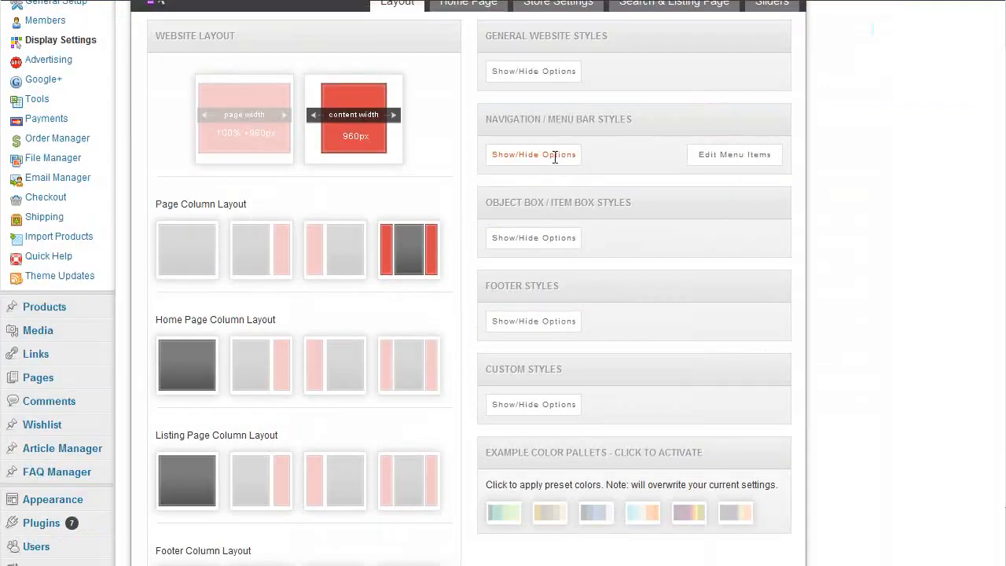
Step: Set the Navigation / Menu Bar background colour to dark red and save
left_click(533, 154)
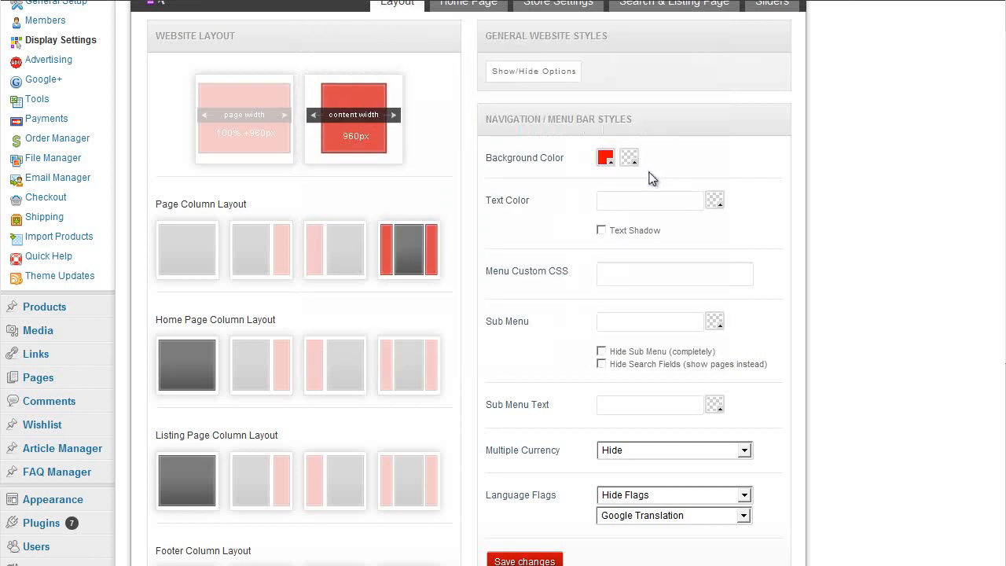
left_click(603, 158)
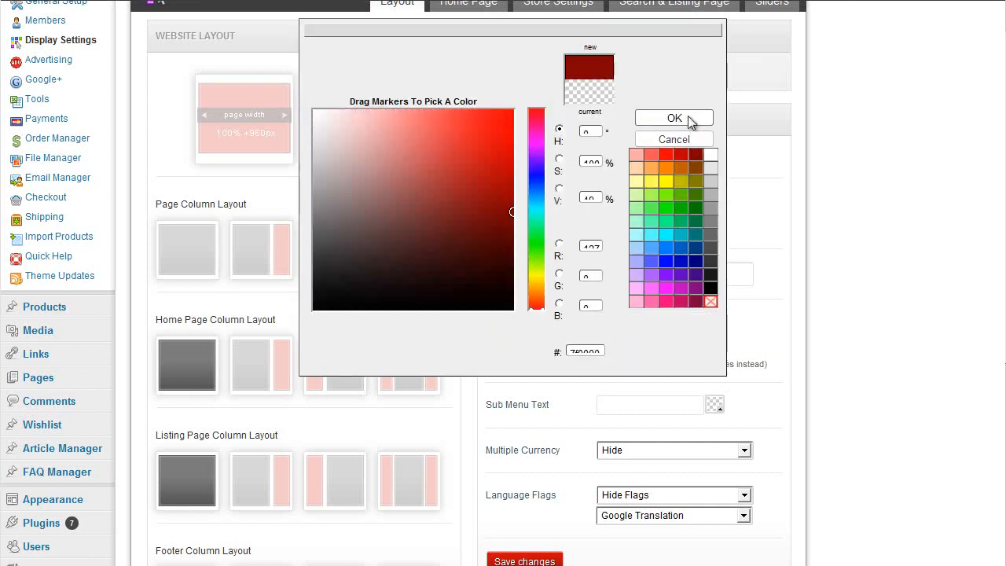
left_click(673, 118)
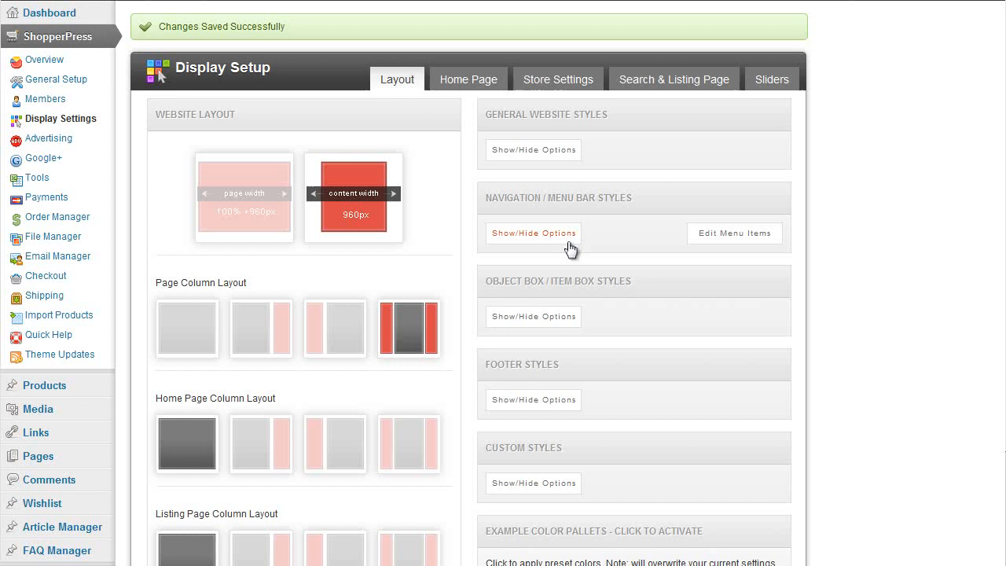
left_click(535, 232)
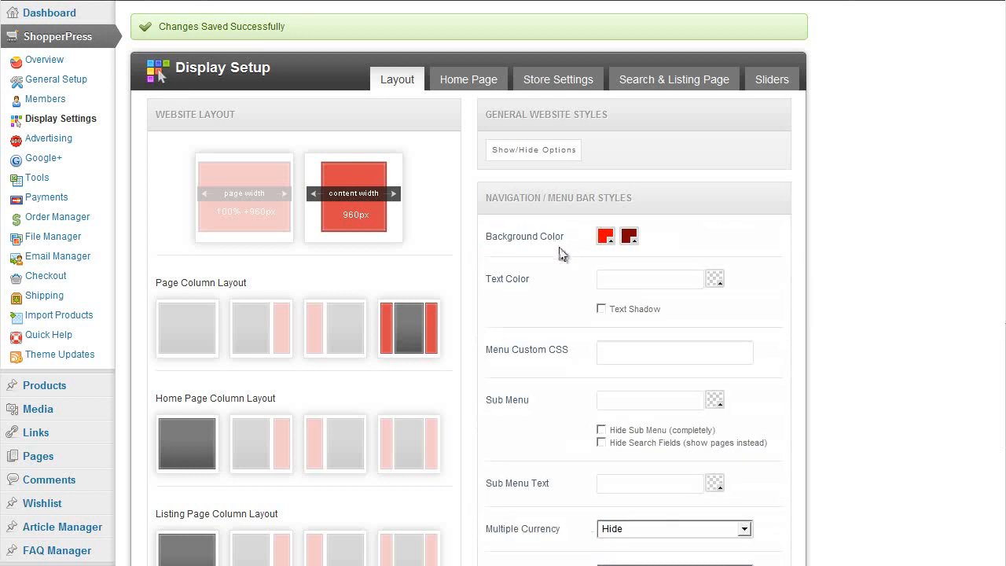
scroll("down", 3)
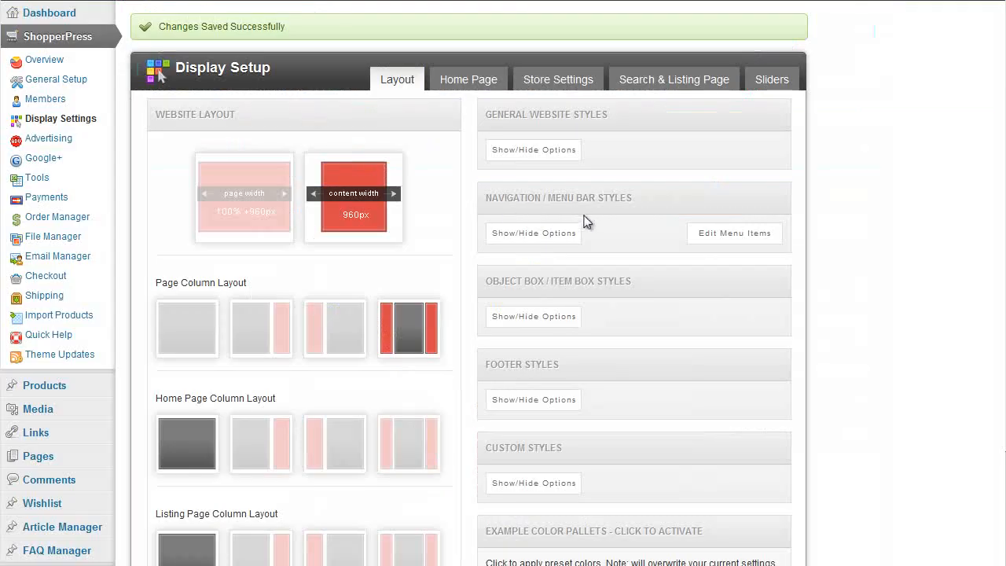
Step: Set the header colour to purple (5f00bf) and save the display settings
scroll("down", 3)
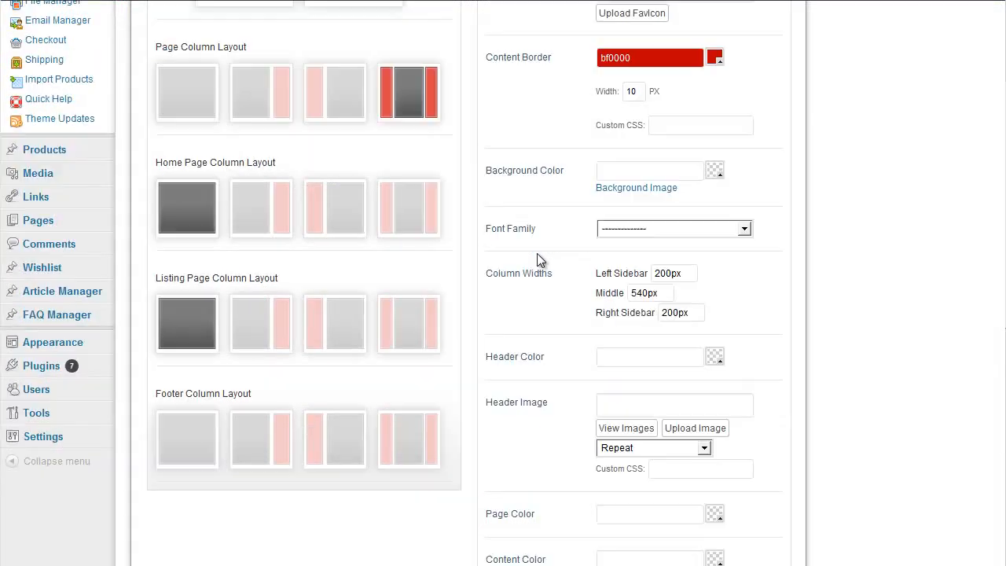
scroll("down", 3)
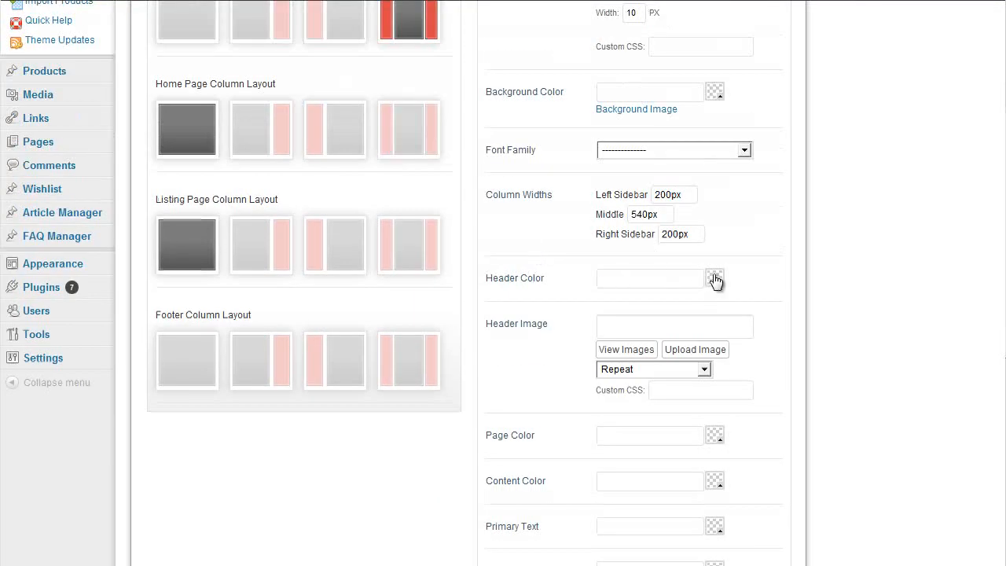
left_click(714, 280)
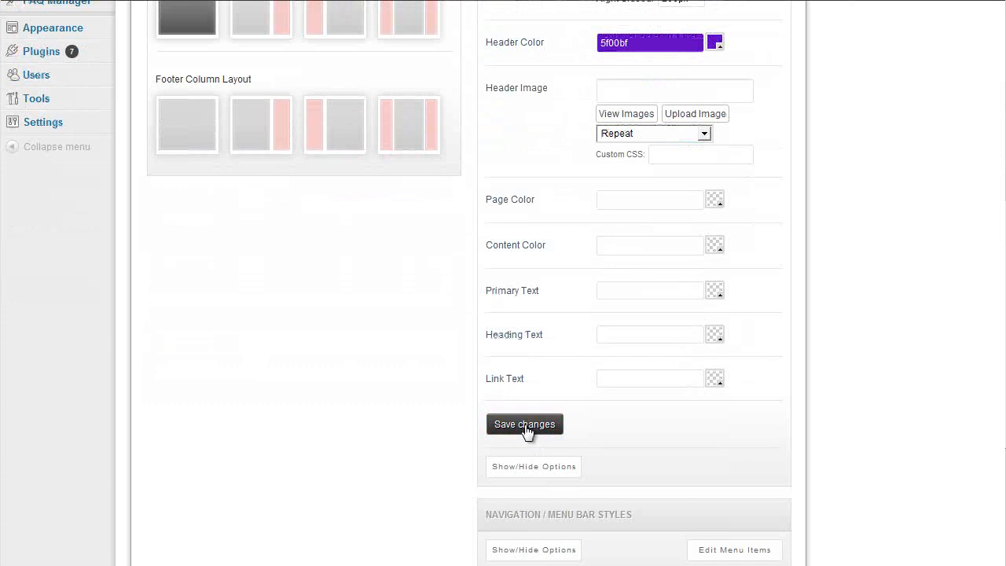
left_click(525, 424)
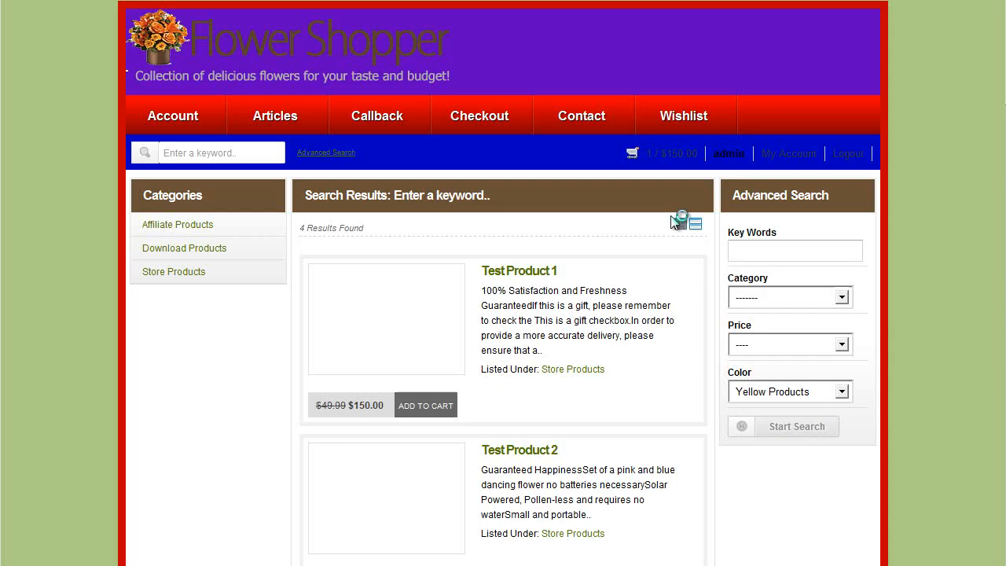
Step: Return to Display Setup and expand the Object Box / Item Box Styles options
scroll("down", 3)
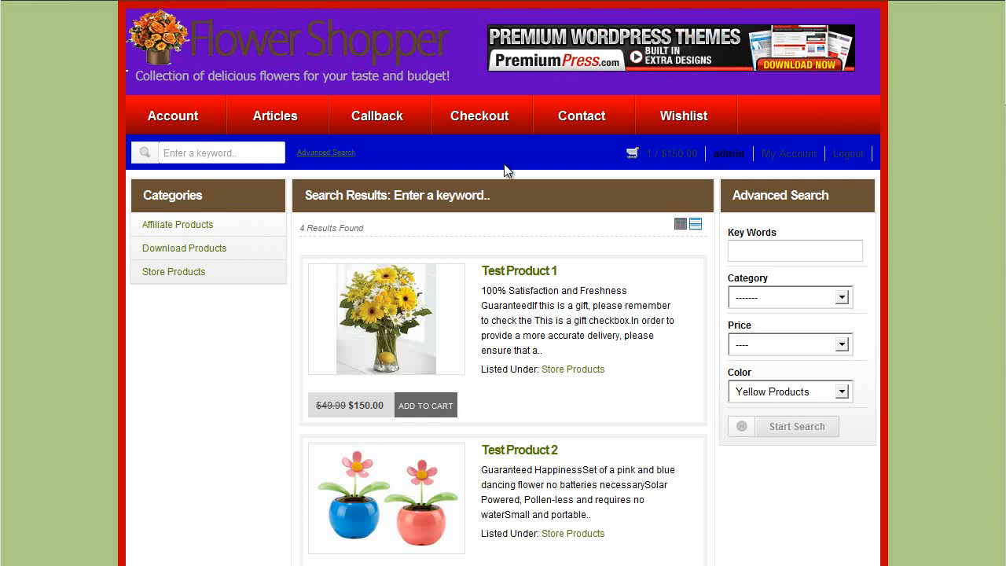
scroll("down", 3)
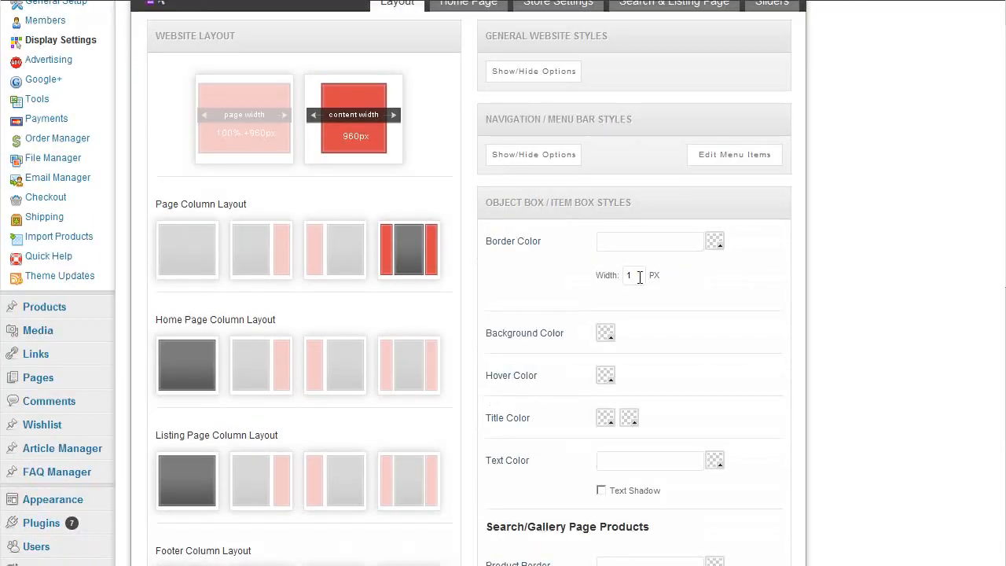
Step: Set object-box title colours to orange and darker orange, hover colour to pale yellow
scroll("down", 3)
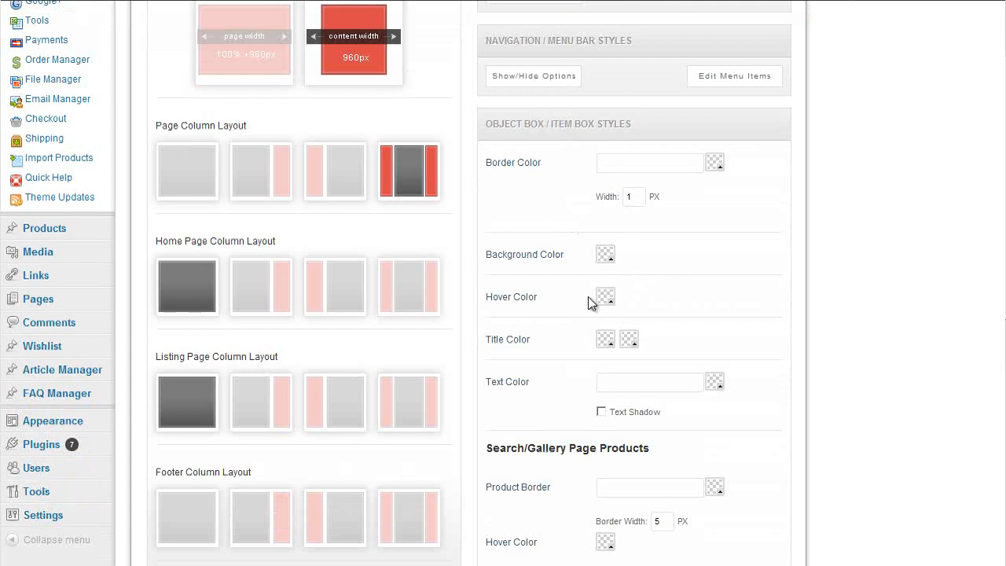
left_click(605, 297)
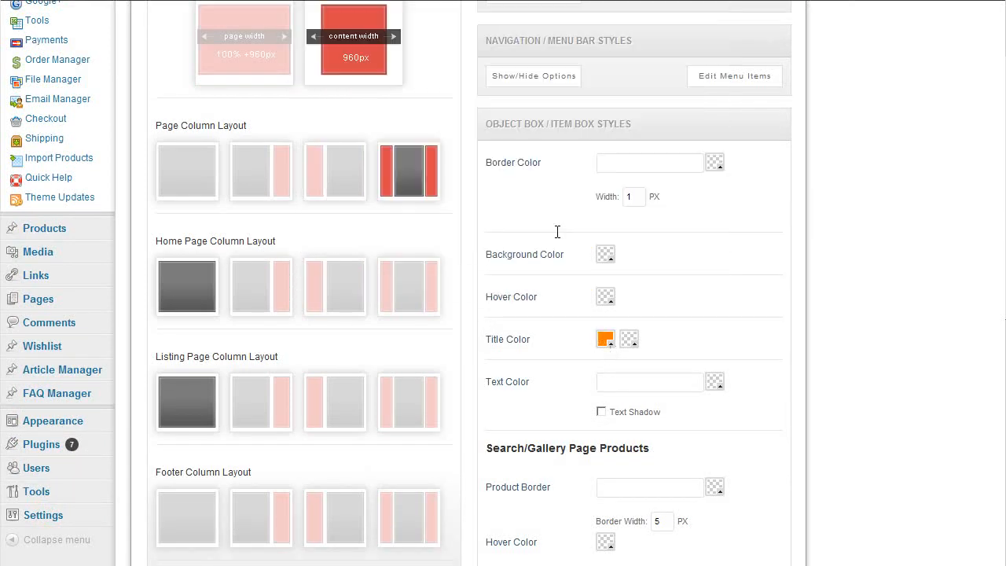
left_click(628, 339)
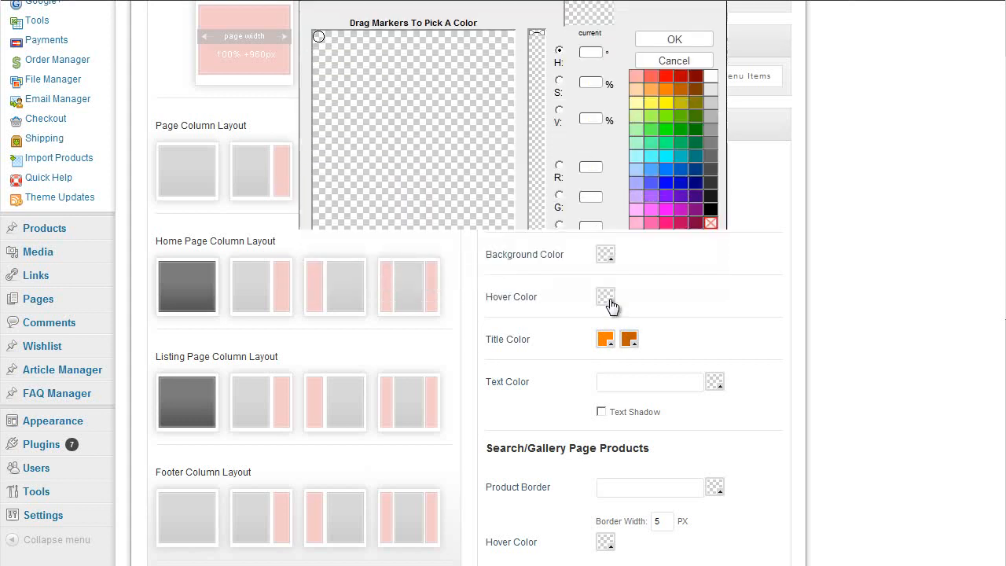
left_click(673, 37)
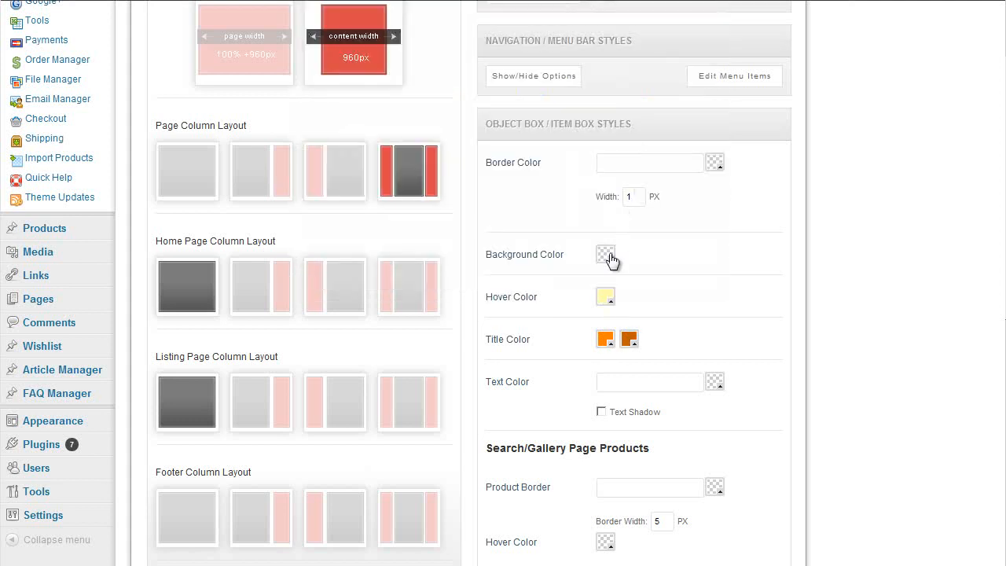
left_click(605, 255)
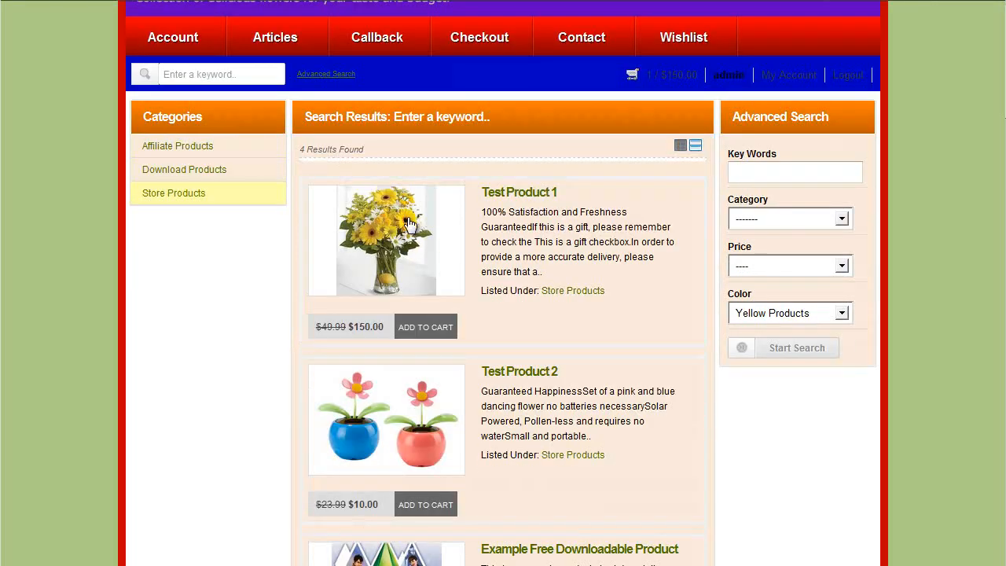
mouse_move(187, 149)
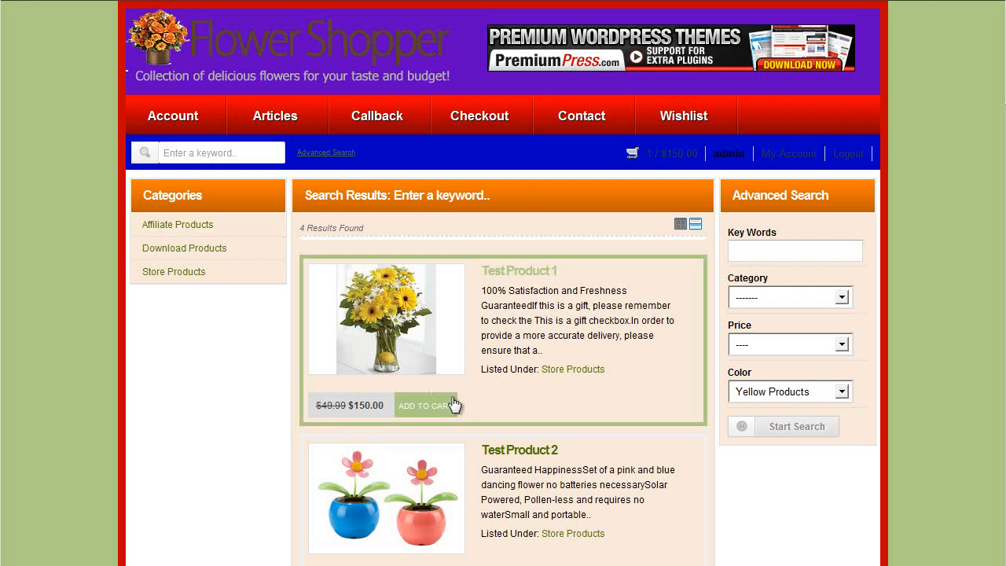
mouse_move(371, 317)
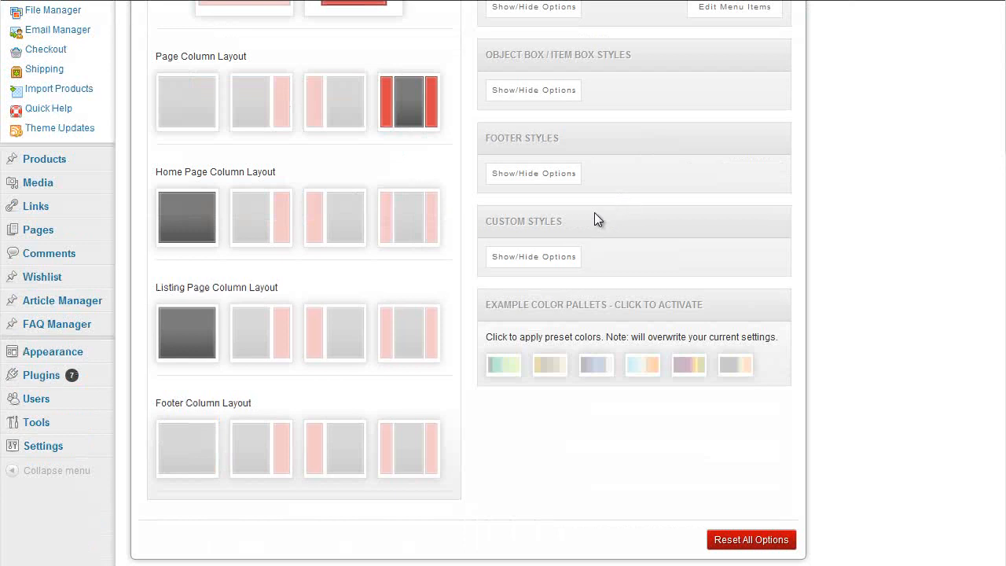
mouse_move(751, 539)
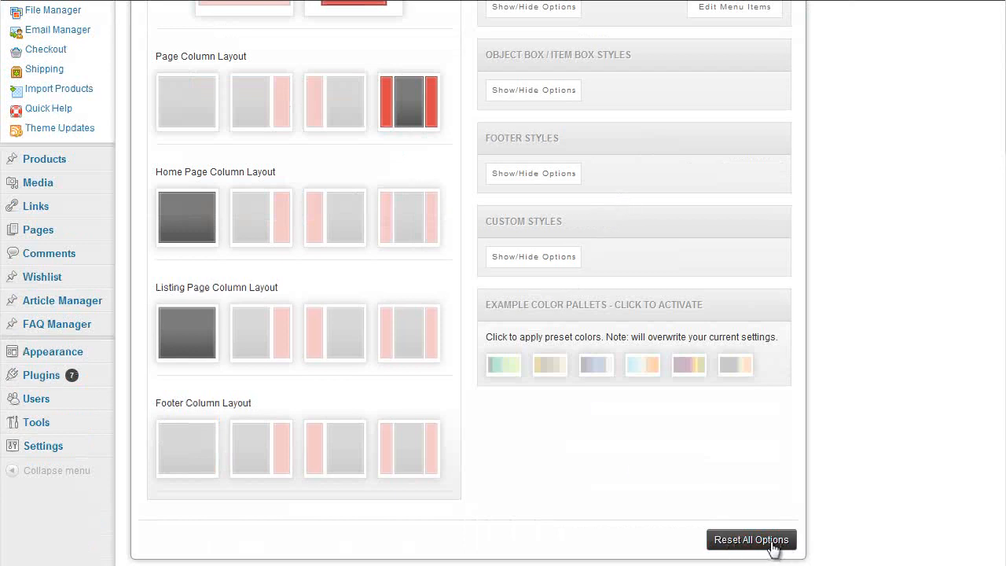
Step: Scroll the Display Setup page to the Example Color Pallets section
scroll("up", 3)
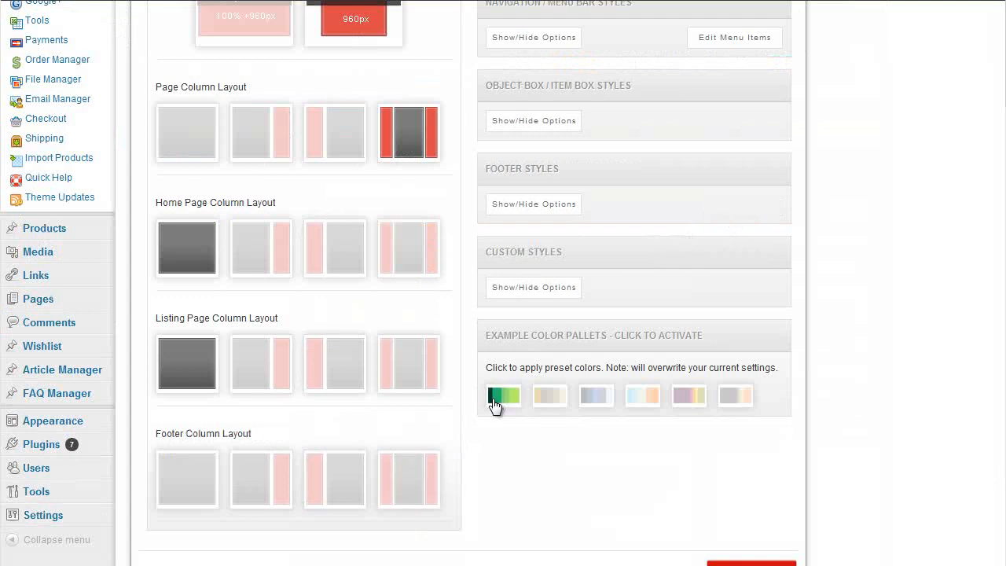
mouse_move(511, 393)
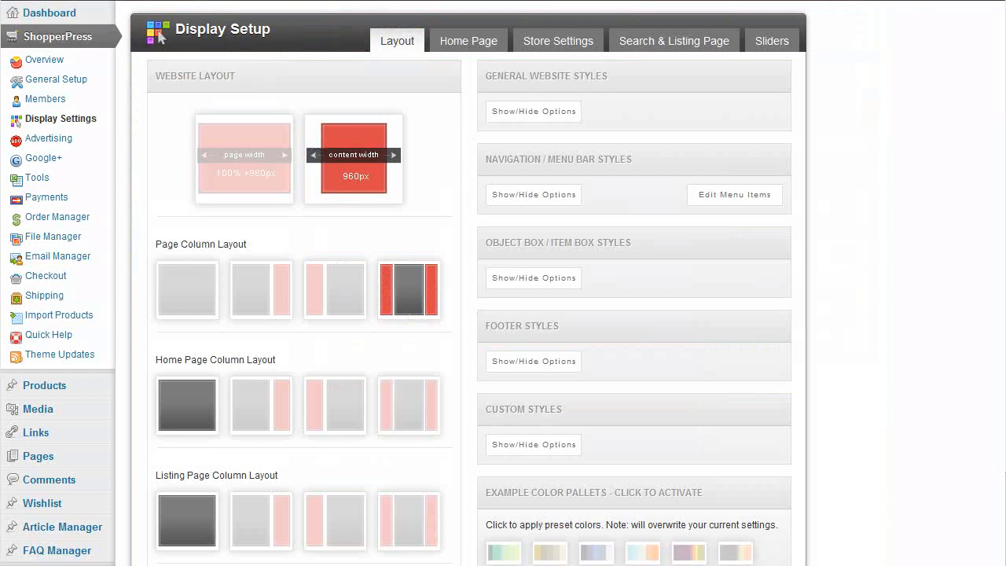
scroll("down", 3)
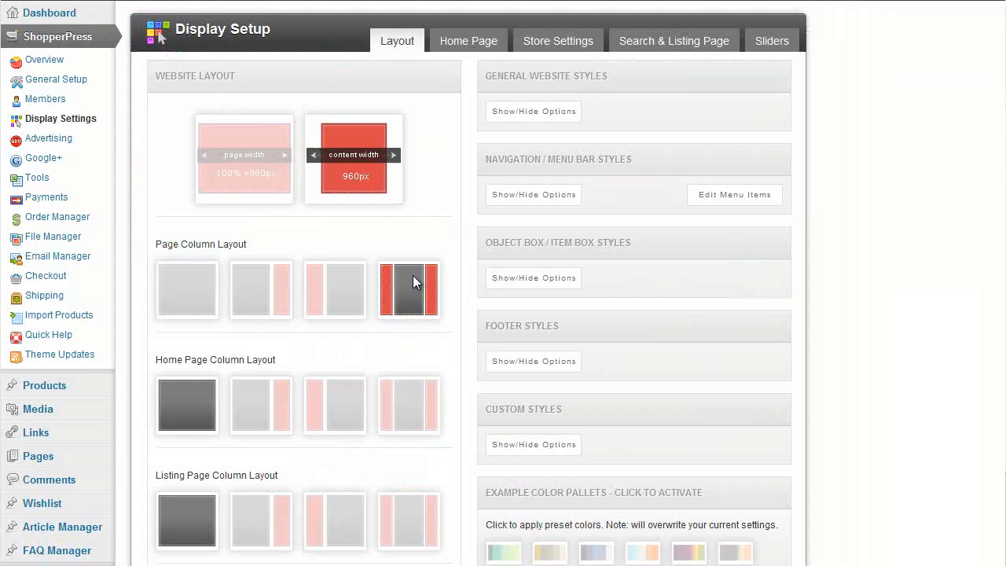
scroll("down", 3)
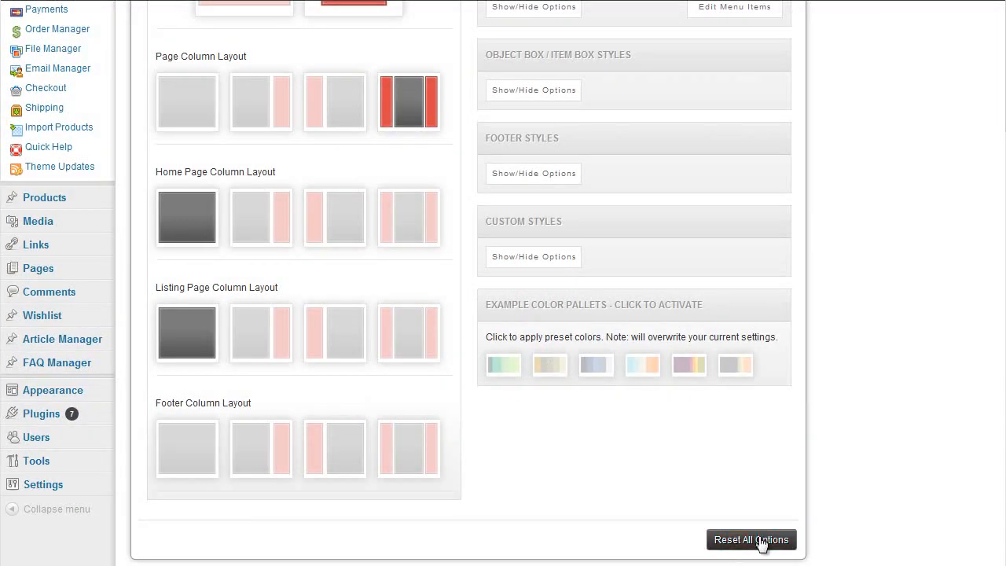